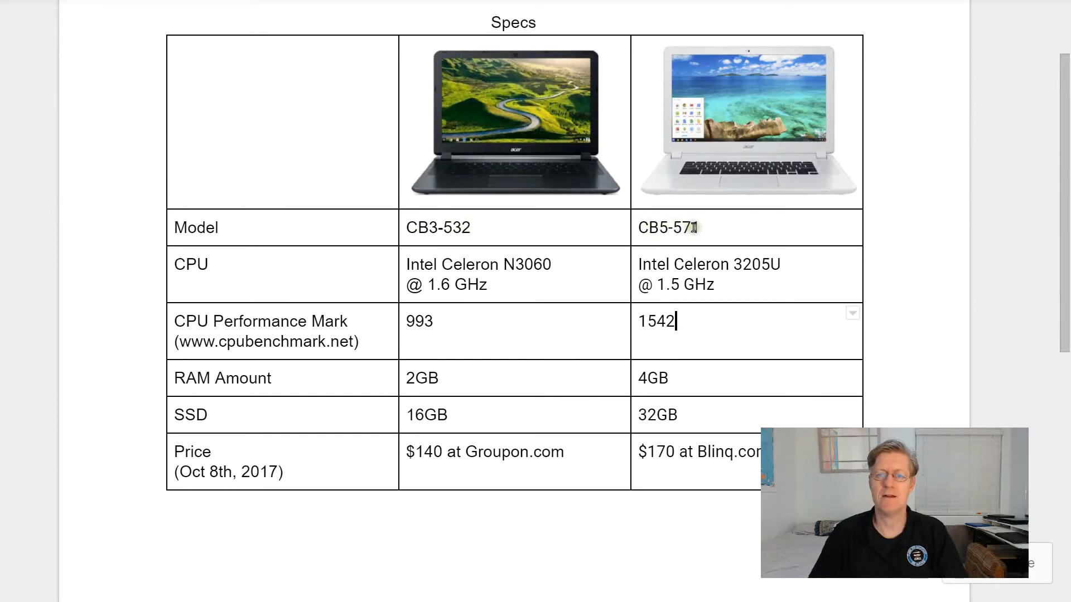
mouse_move(266, 275)
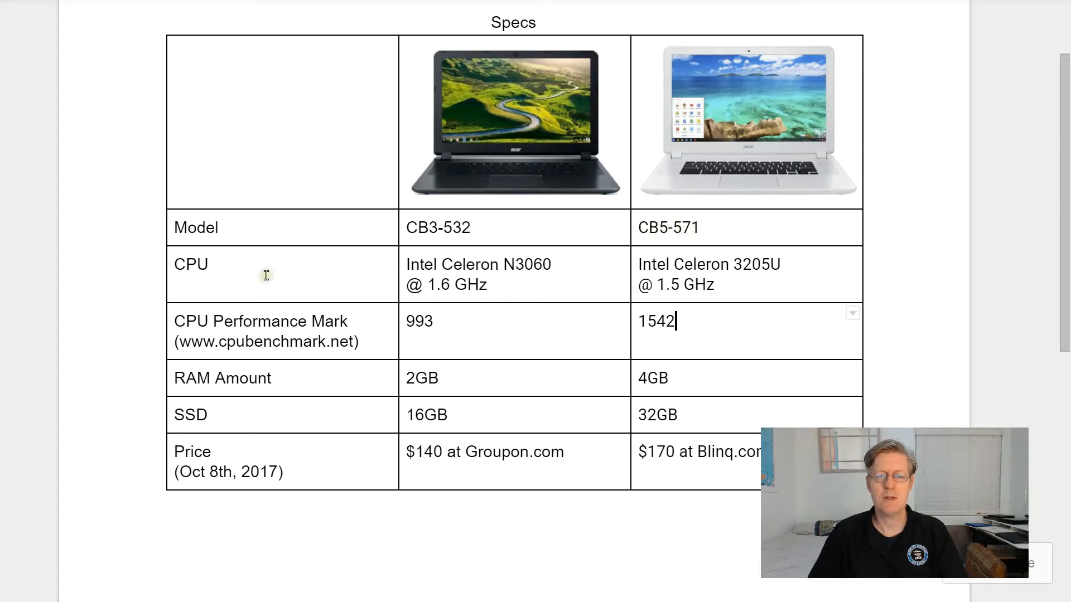
mouse_move(496, 269)
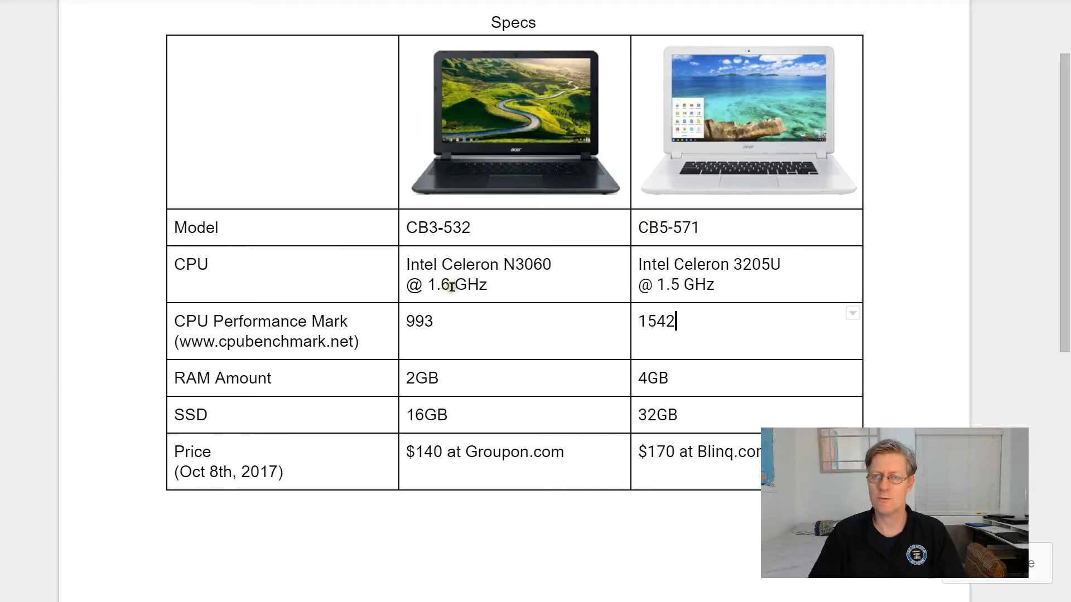
mouse_move(715, 241)
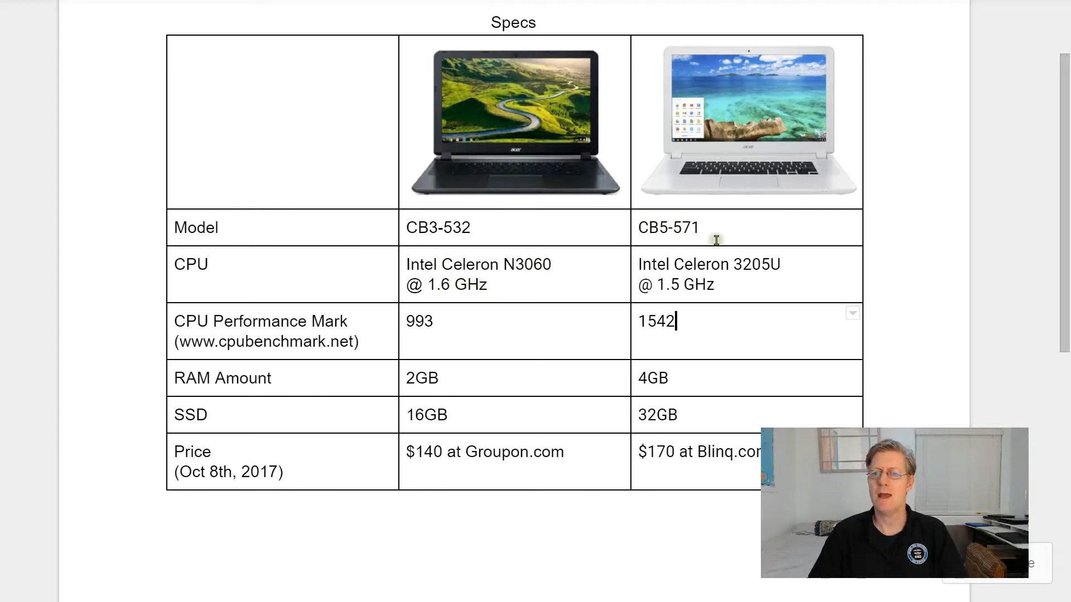
mouse_move(667, 263)
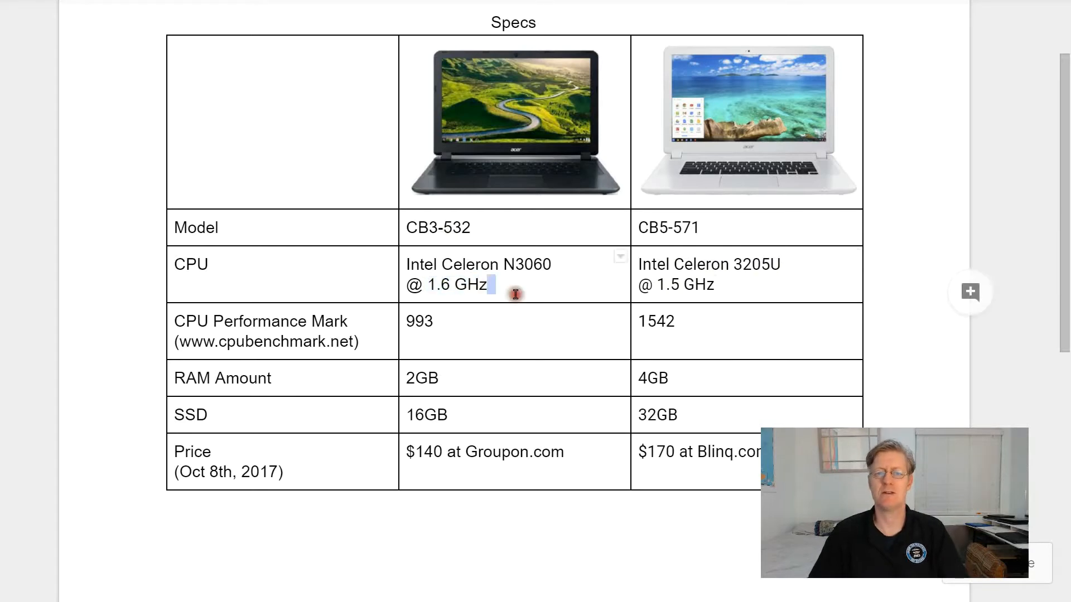
double_click(689, 285)
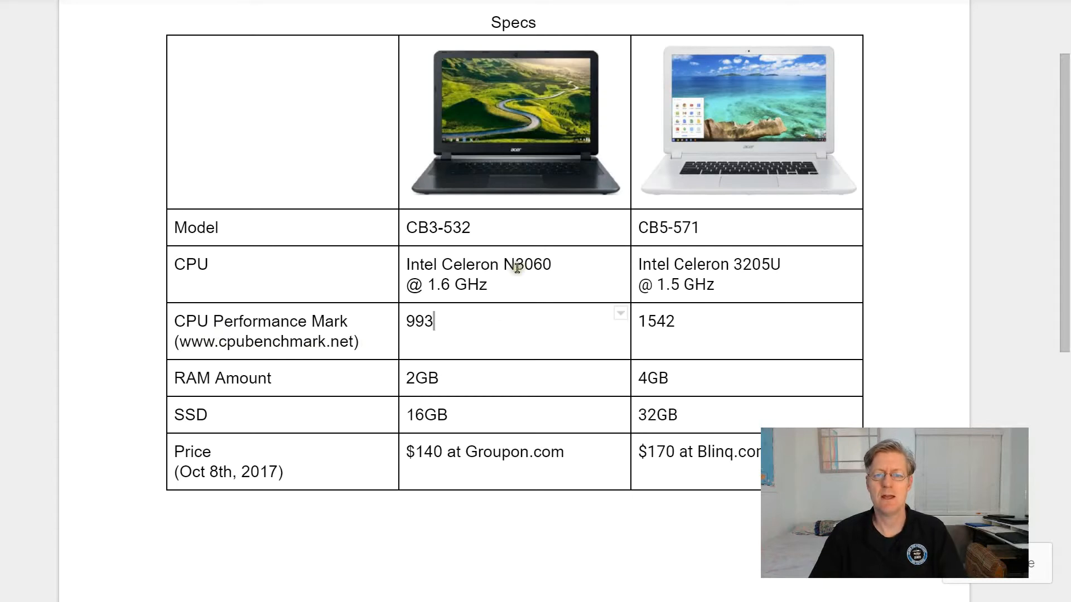
mouse_move(467, 320)
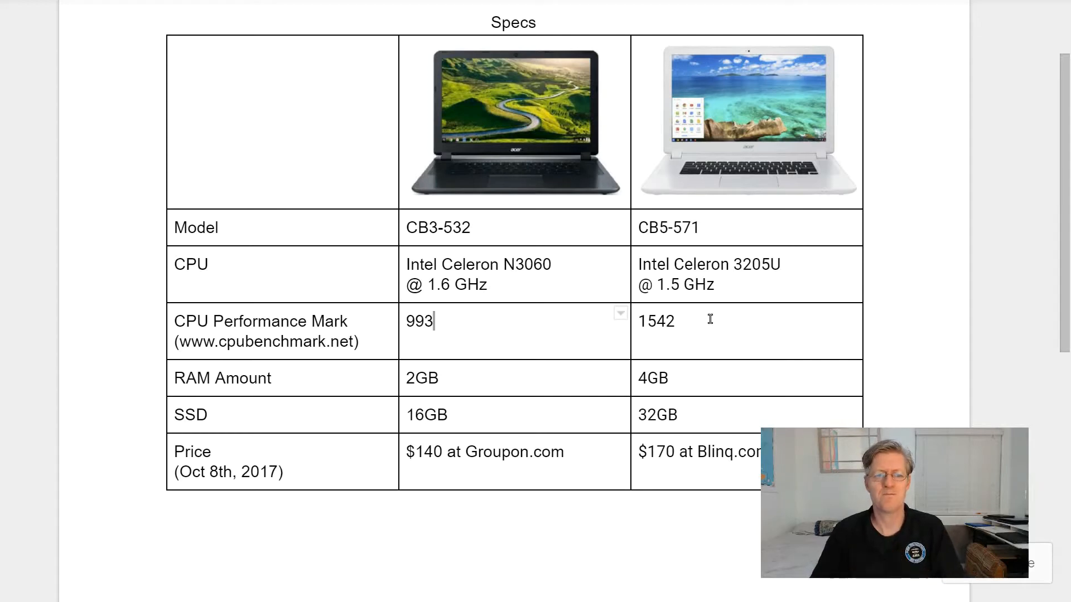
mouse_move(500, 242)
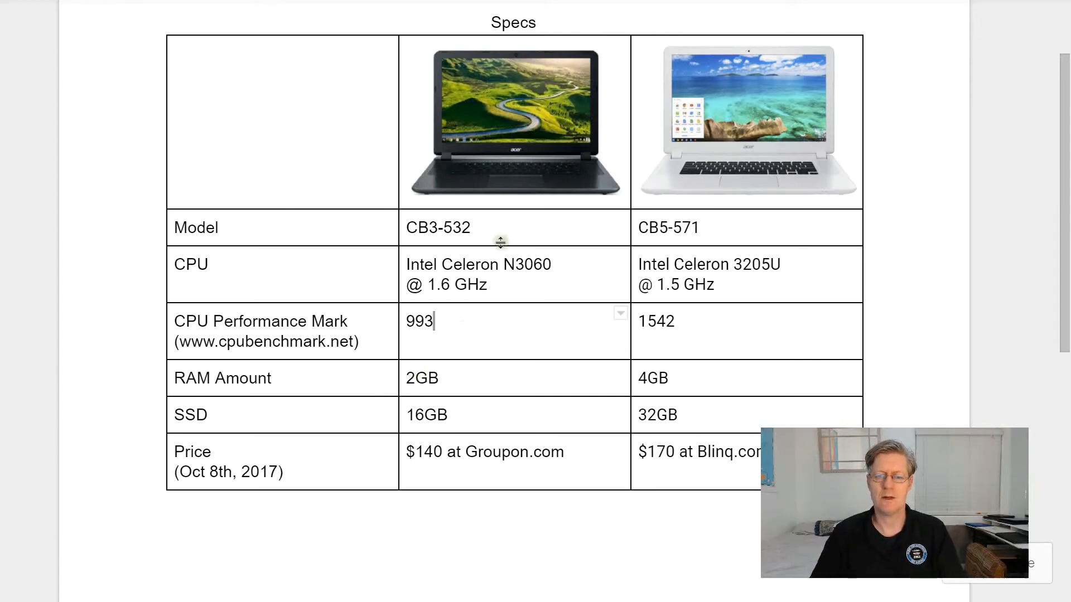
mouse_move(580, 289)
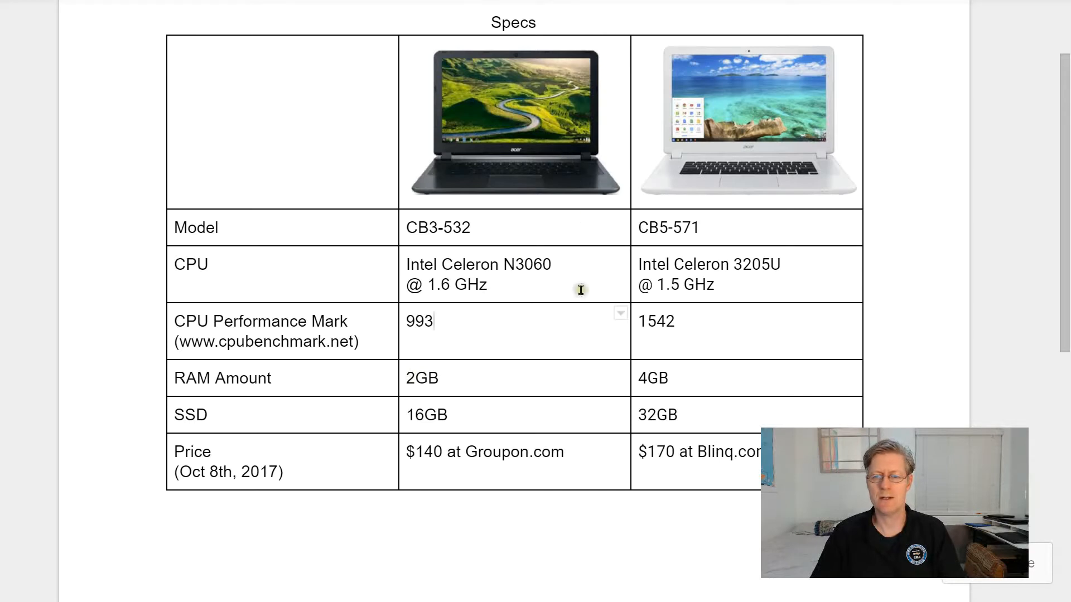
mouse_move(782, 153)
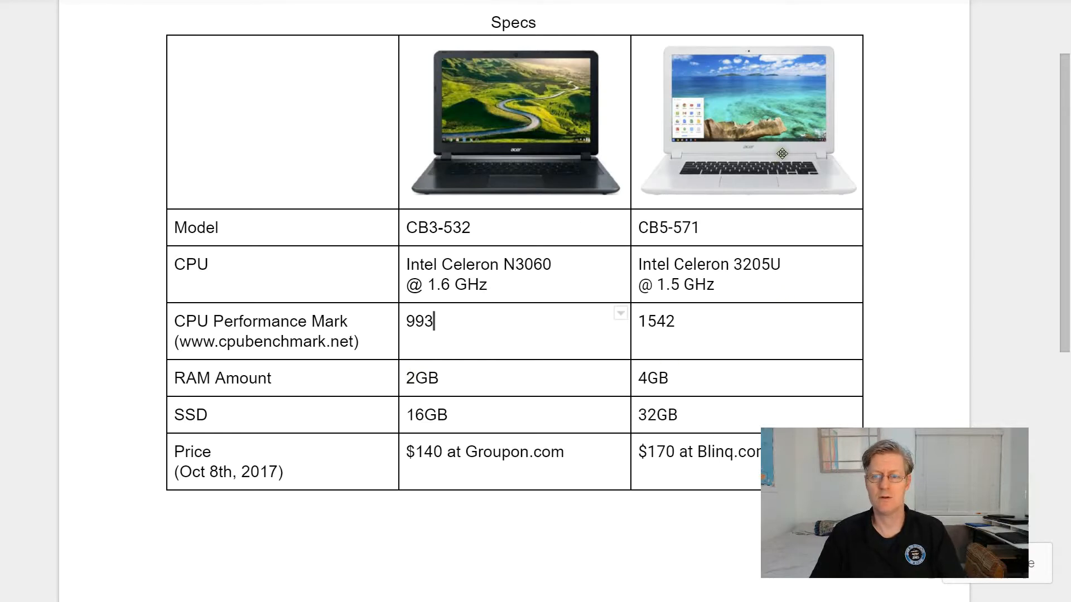
mouse_move(383, 392)
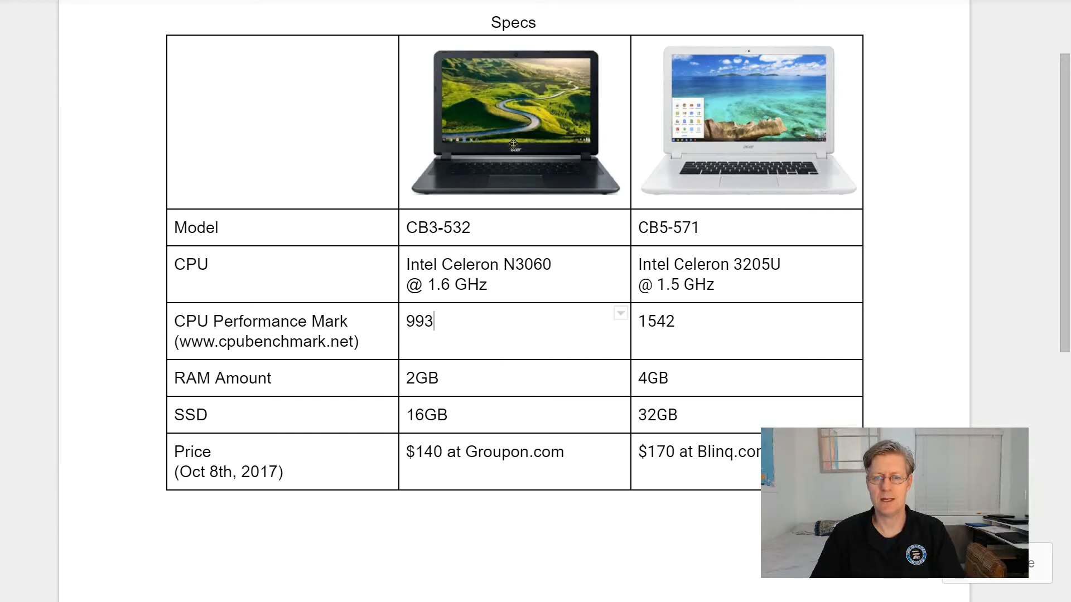
mouse_move(776, 161)
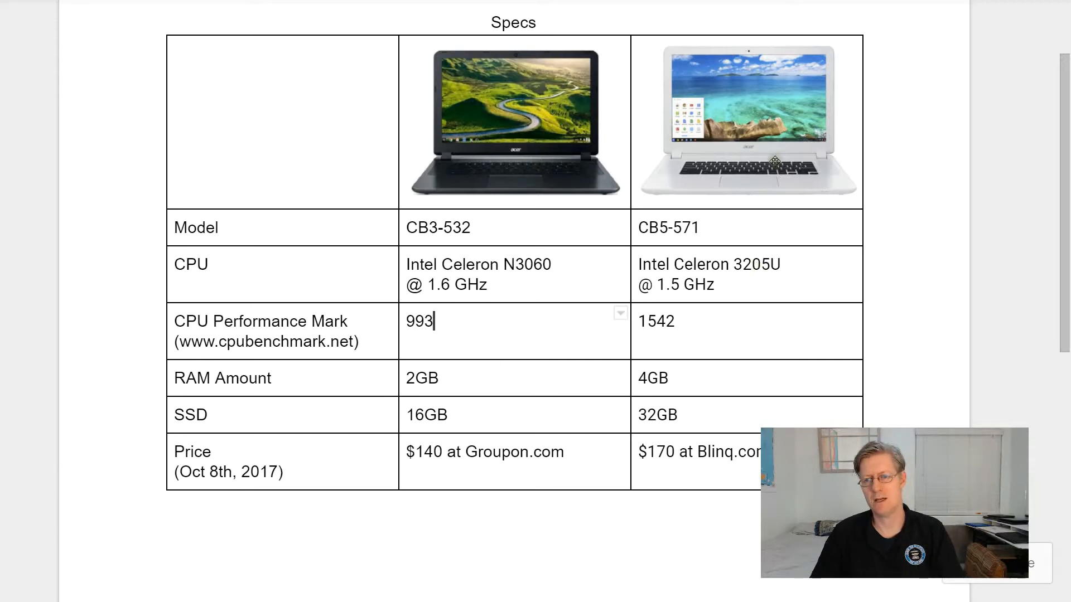
mouse_move(785, 138)
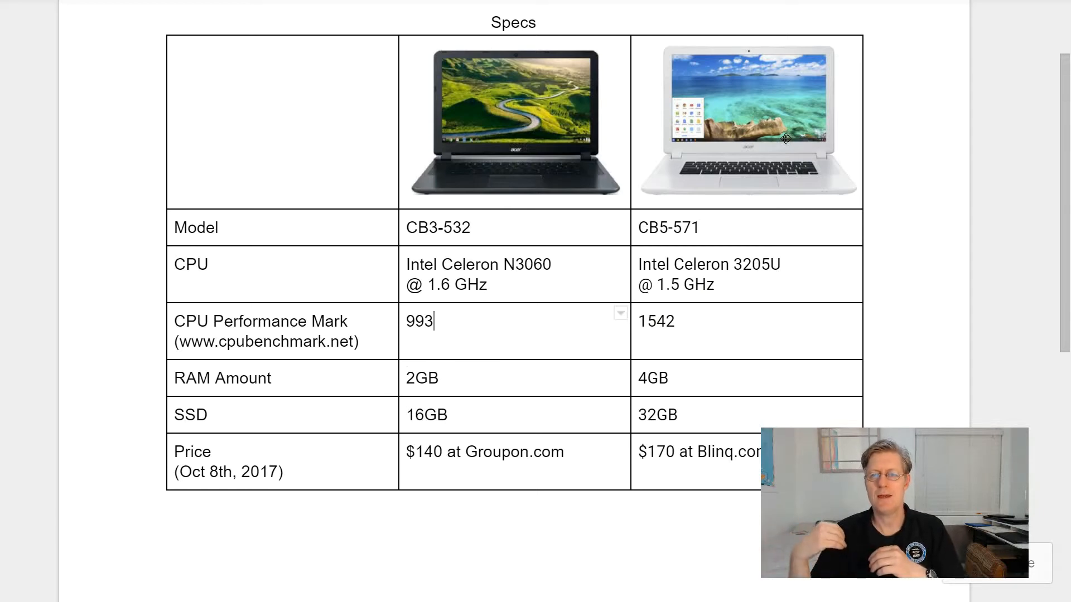
mouse_move(804, 153)
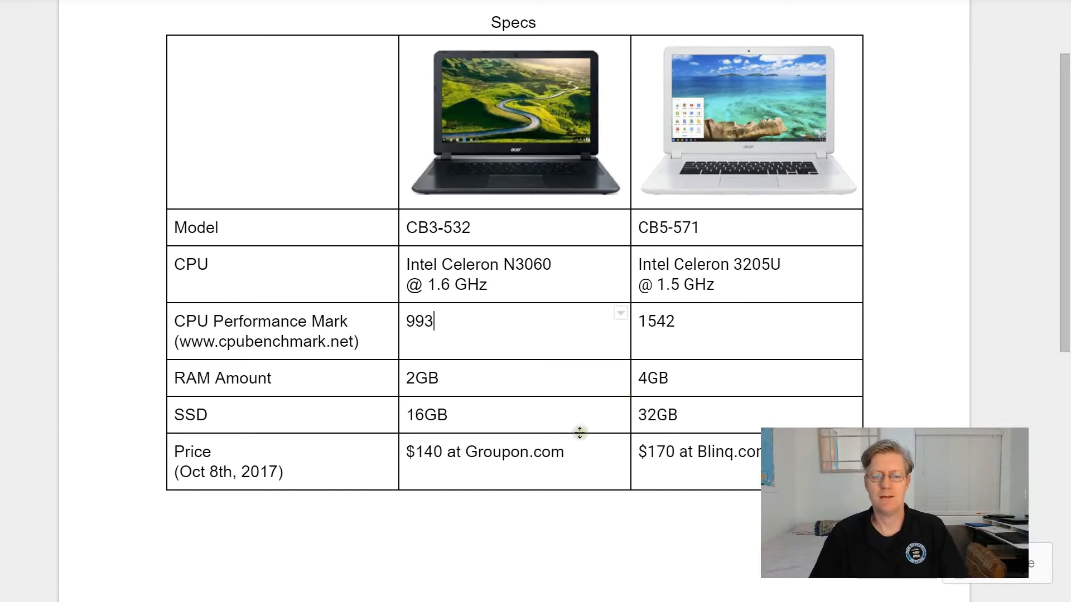
mouse_move(529, 287)
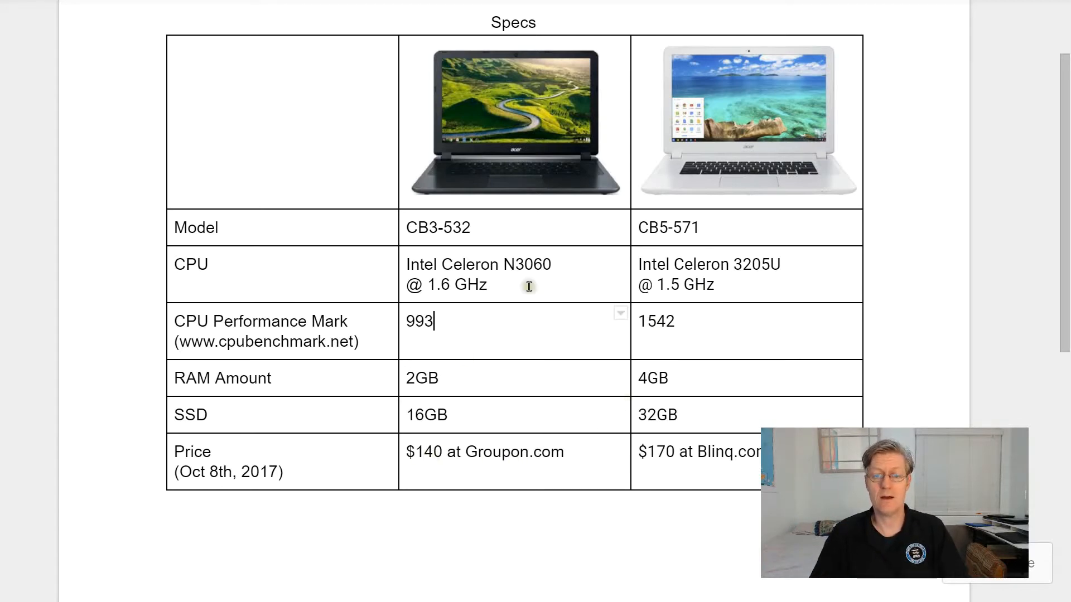
mouse_move(568, 335)
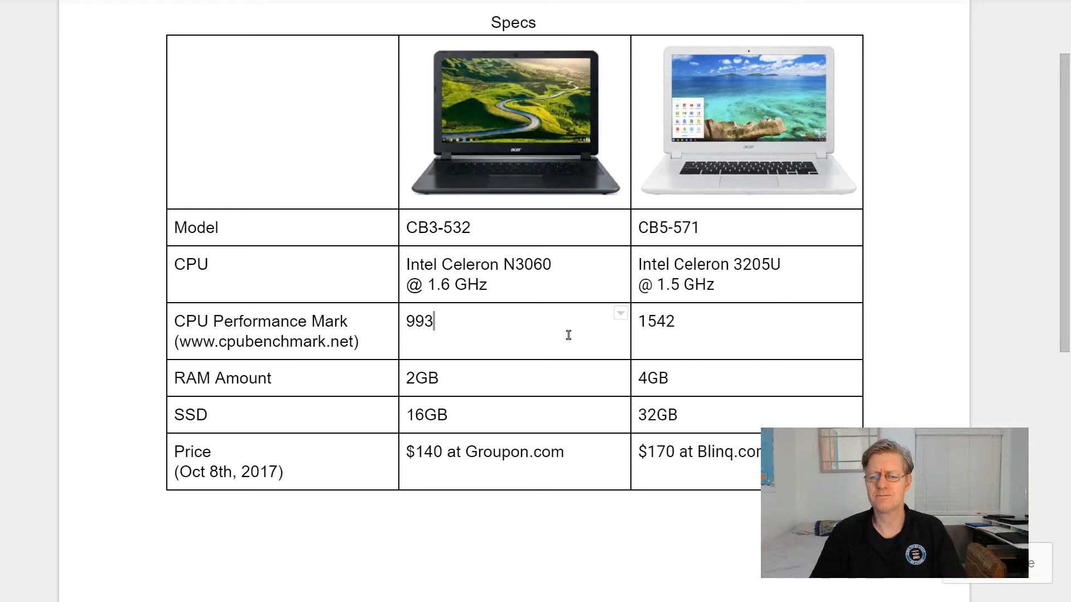
mouse_move(688, 319)
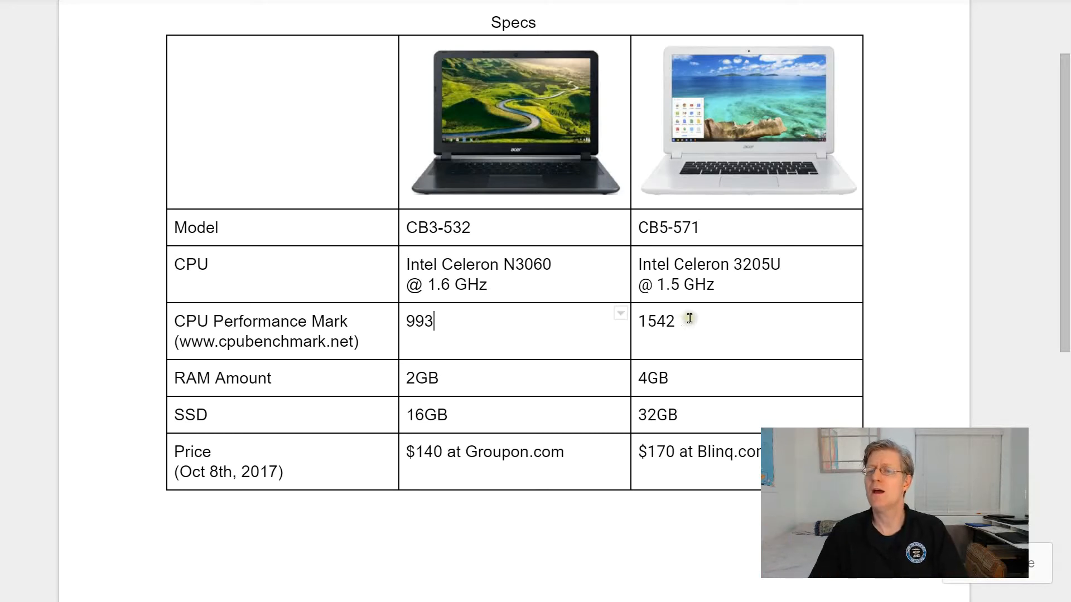
mouse_move(733, 373)
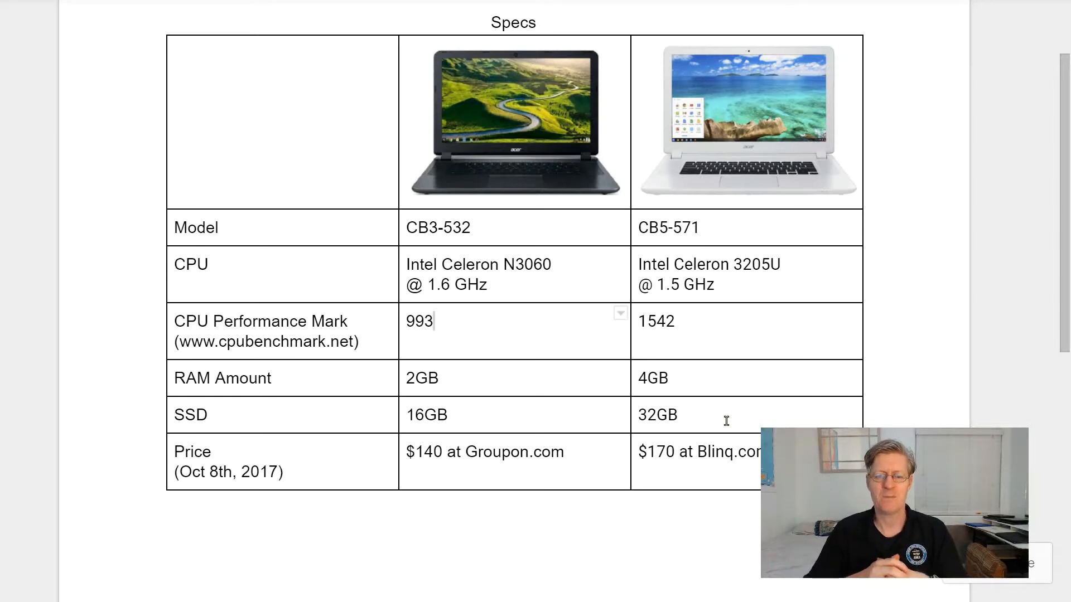
mouse_move(776, 205)
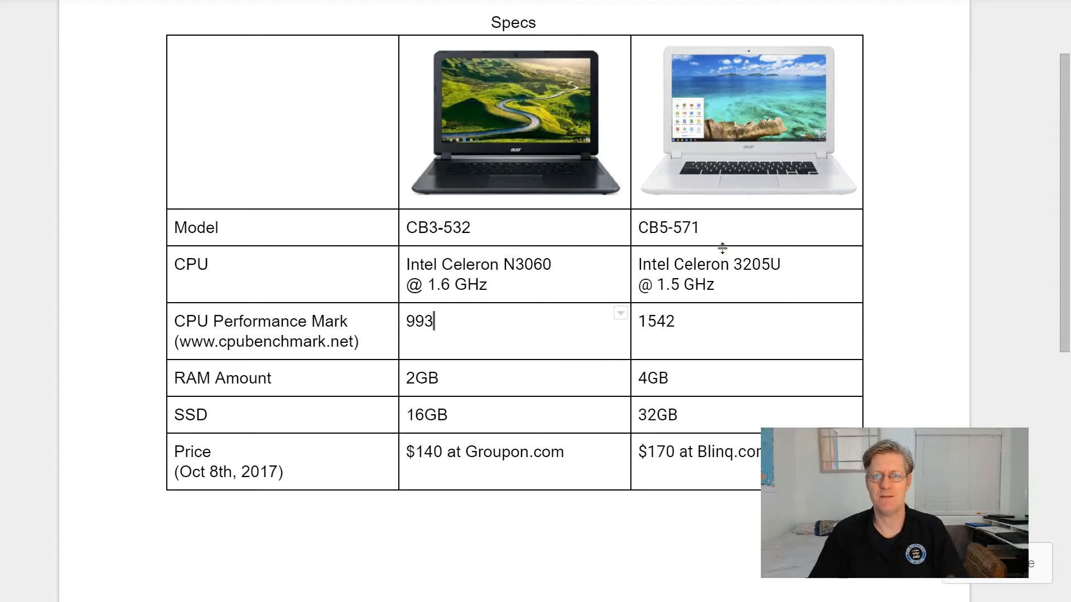
mouse_move(617, 290)
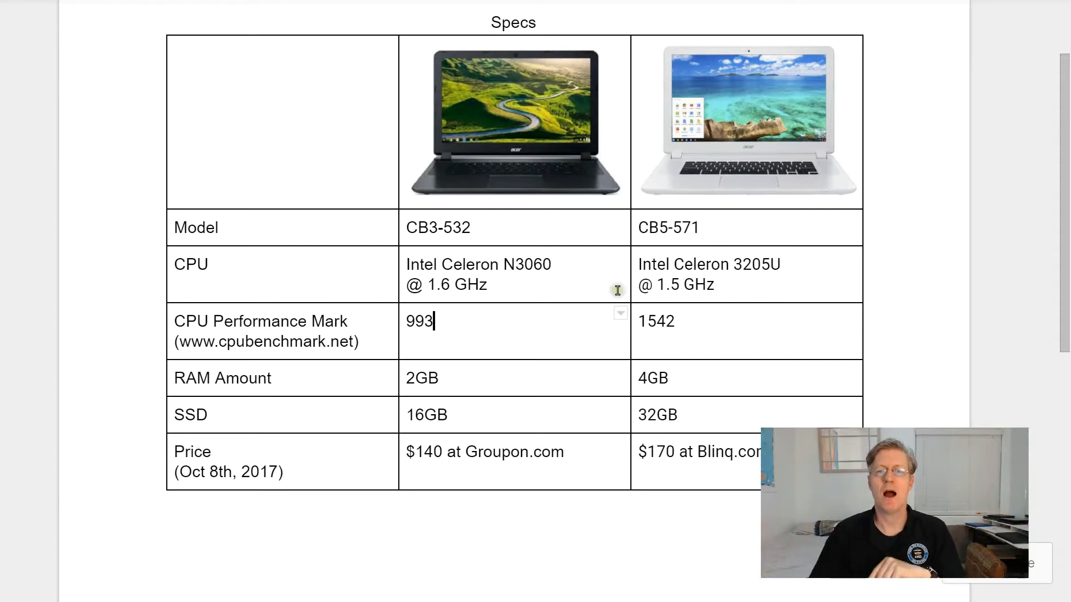
mouse_move(793, 192)
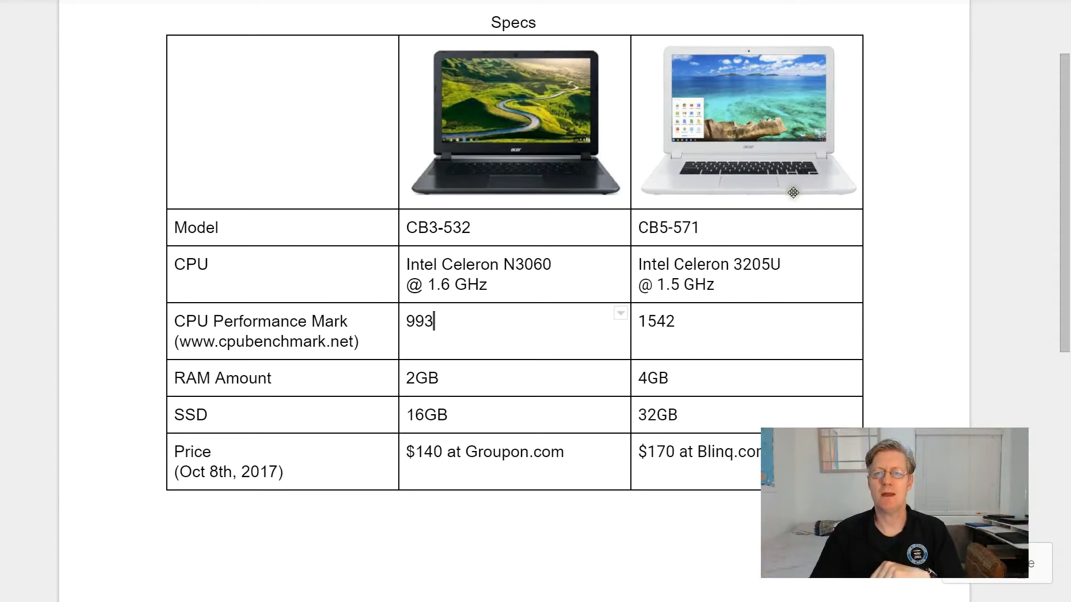
mouse_move(471, 166)
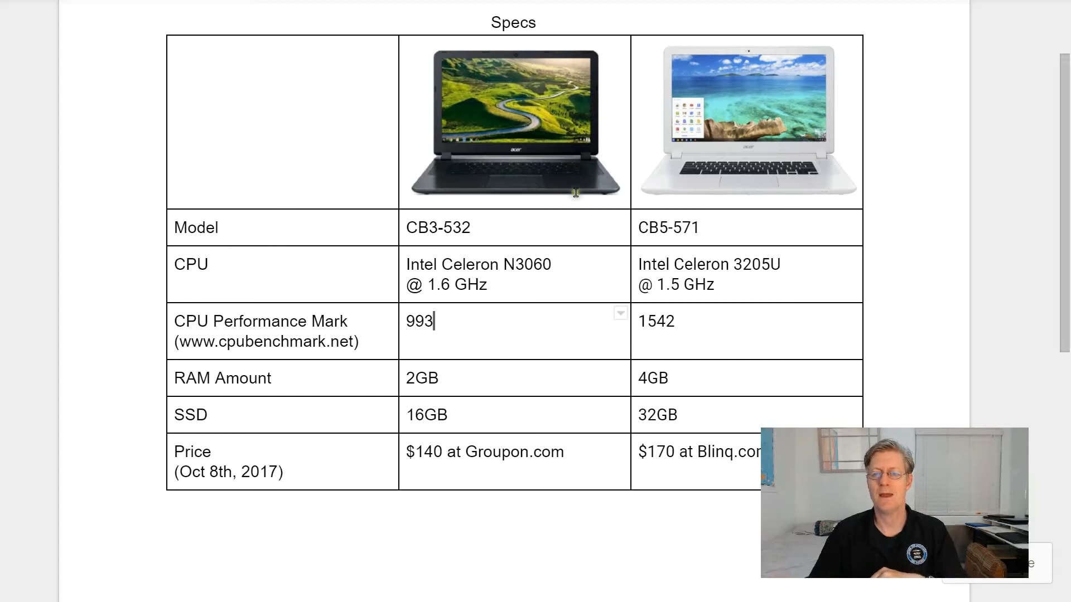
mouse_move(850, 323)
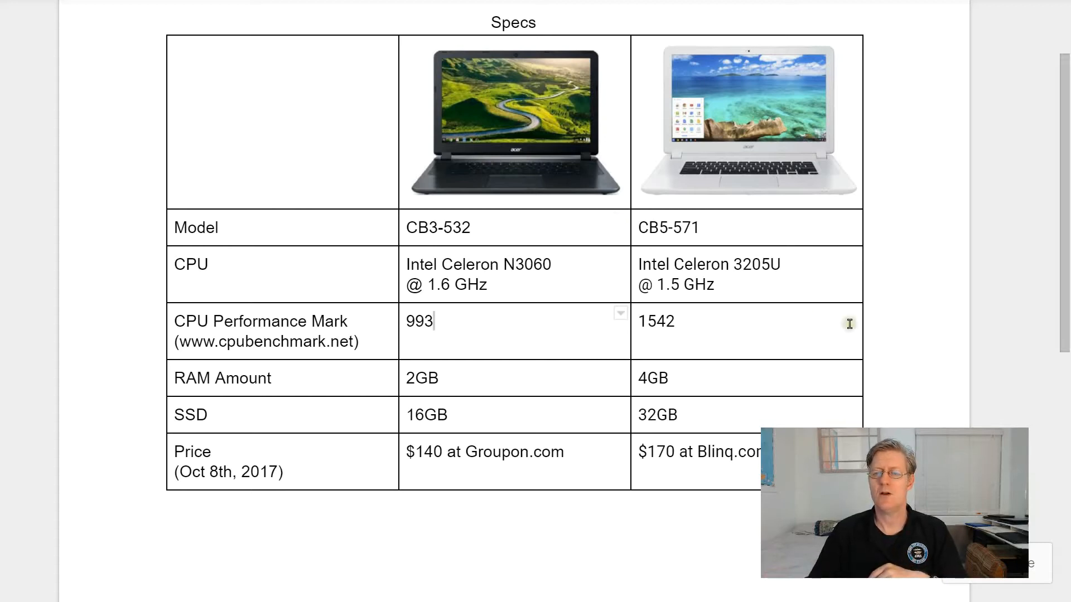
mouse_move(801, 203)
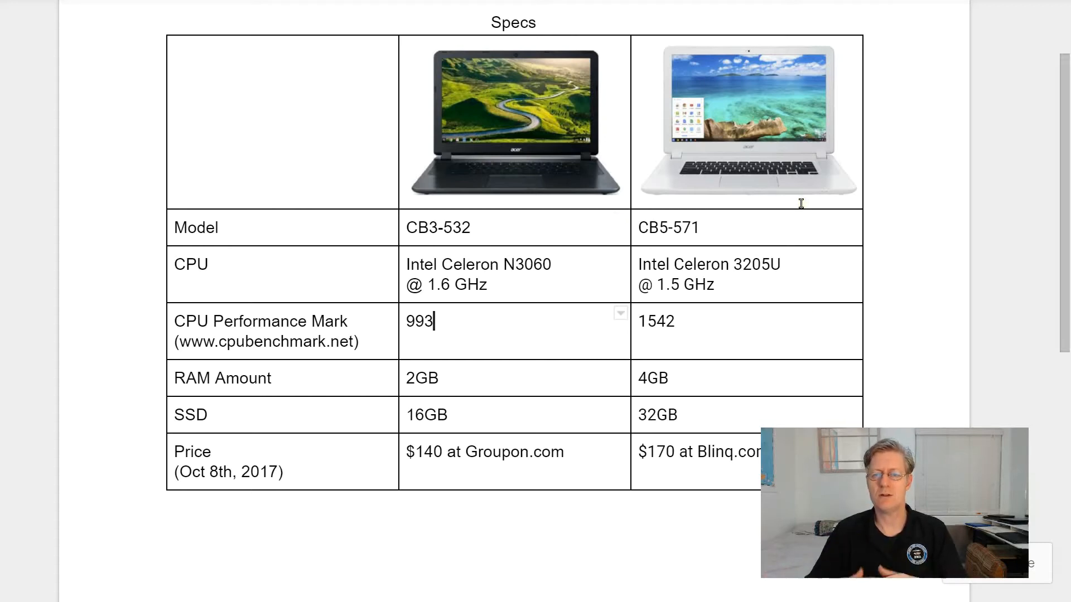
mouse_move(849, 187)
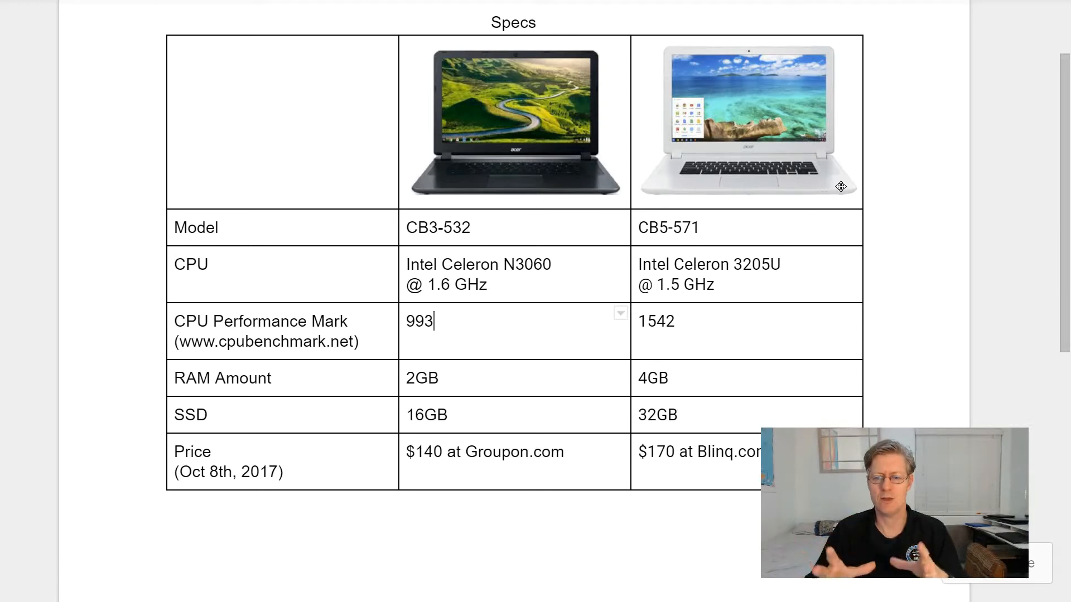
mouse_move(647, 160)
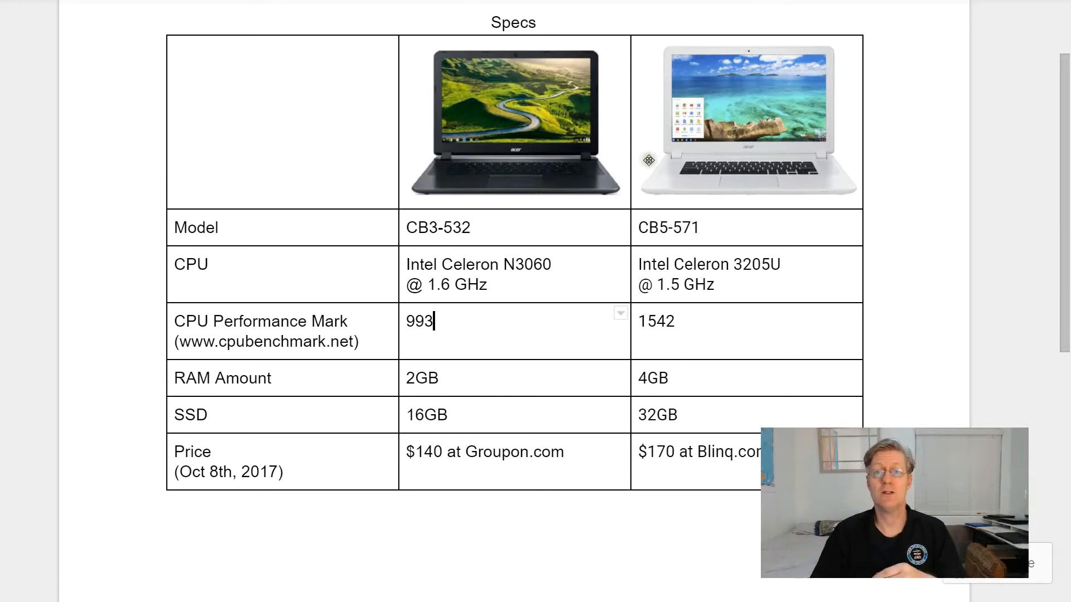
mouse_move(731, 173)
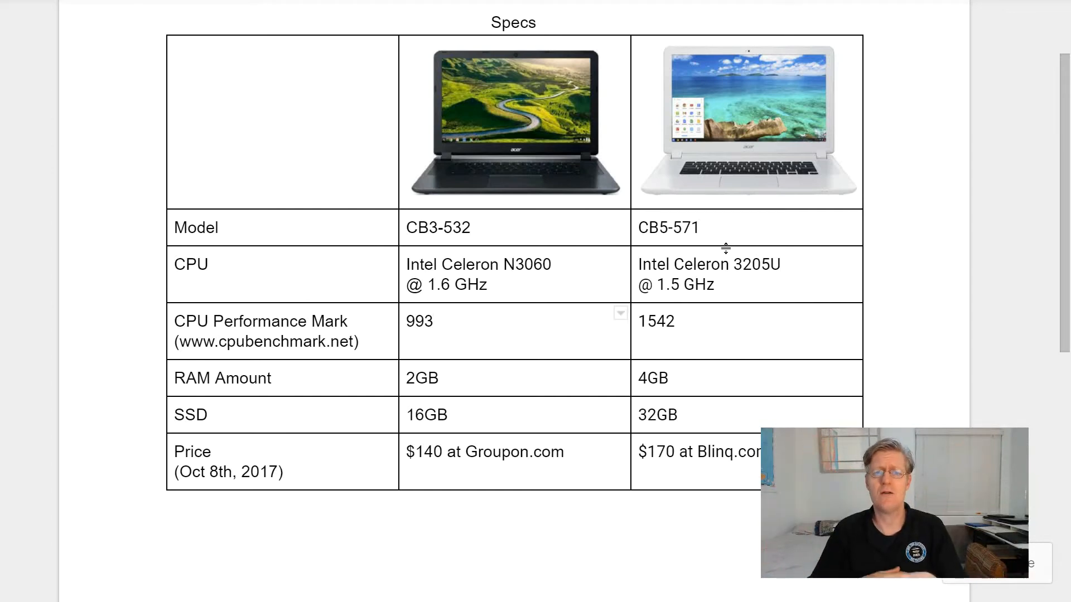
click(419, 322)
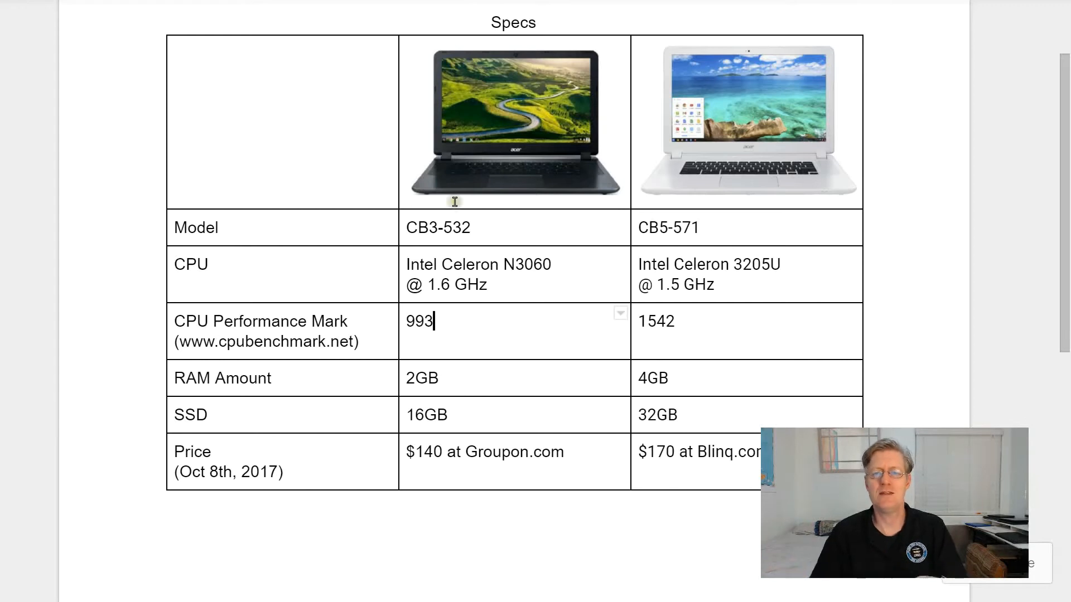
mouse_move(822, 248)
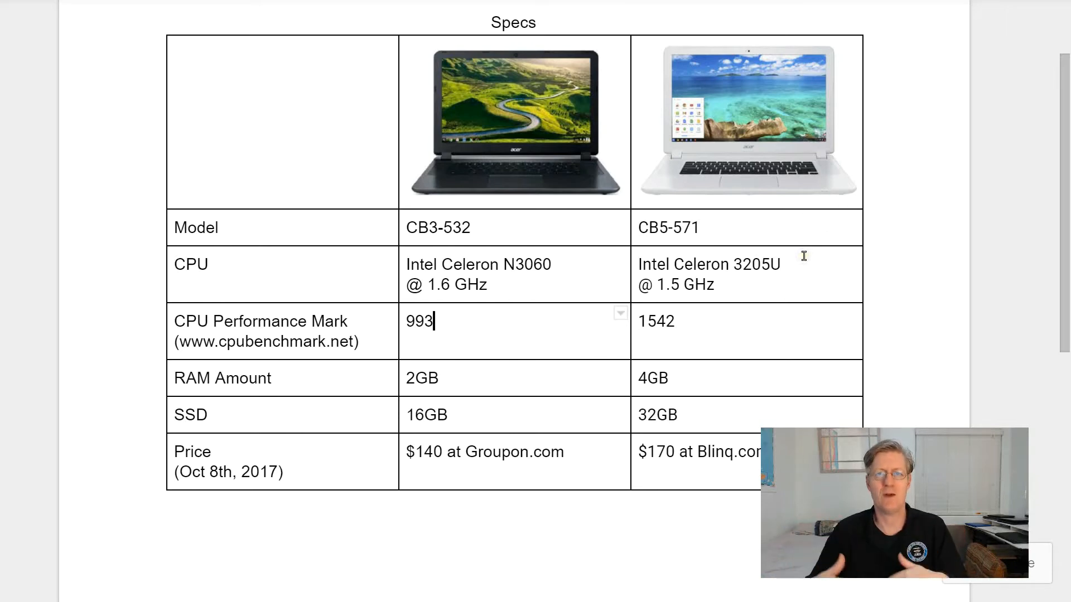
mouse_move(763, 220)
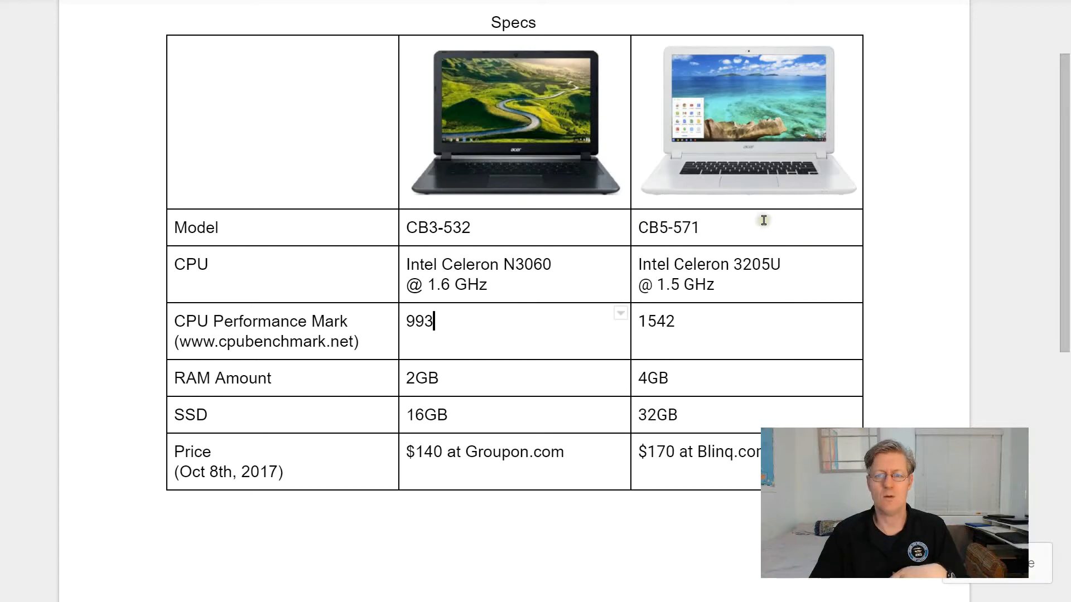